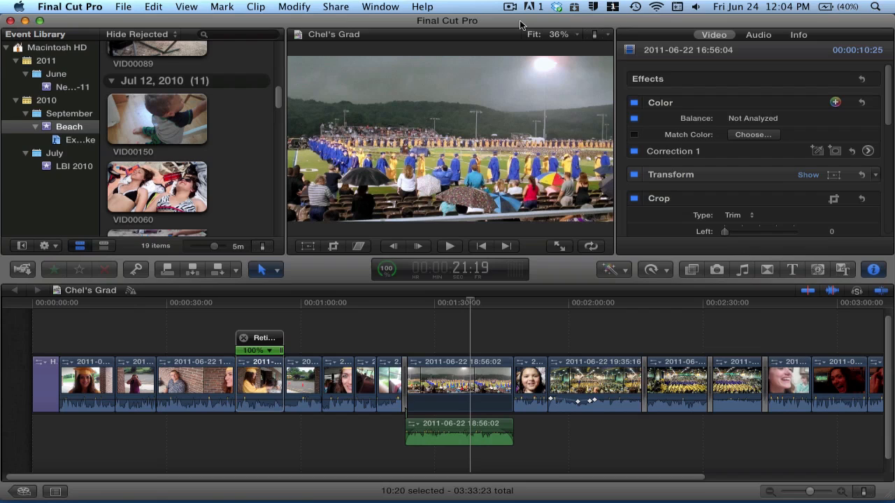
pyautogui.moveTo(440, 11)
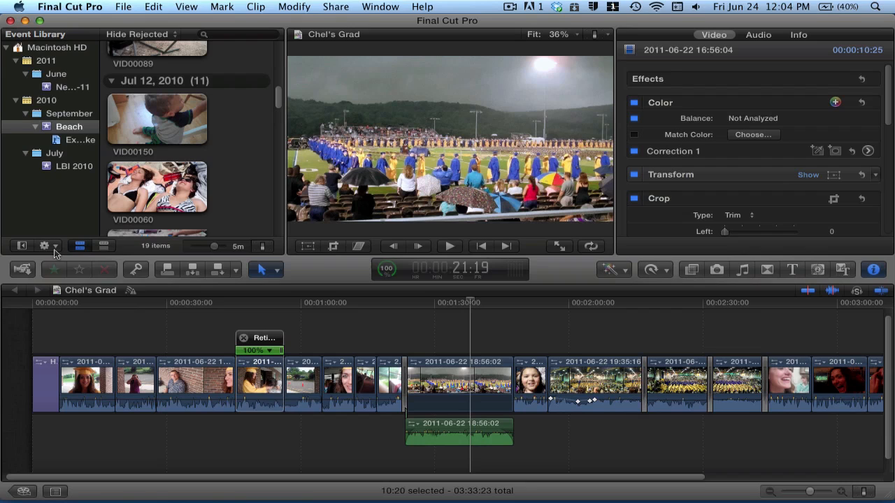
# - Scroll down the Event Browser and preview the beach clip VID00062 in the Viewer
pyautogui.click(44, 246)
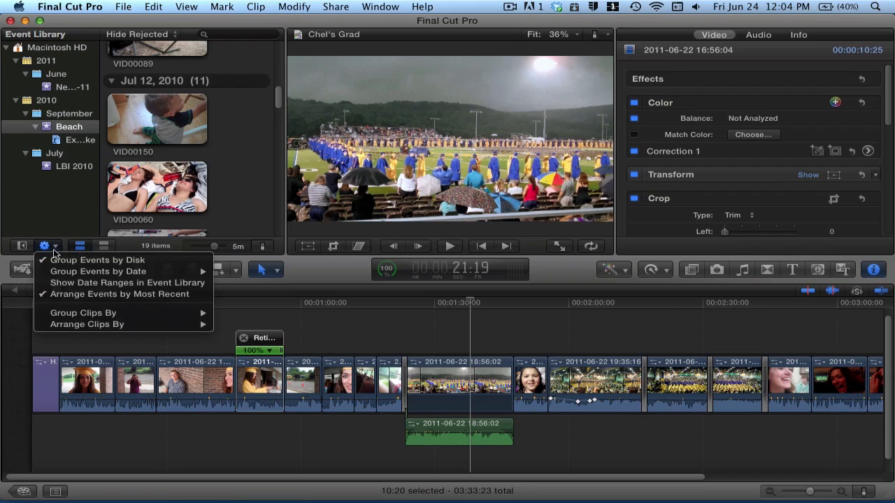
pyautogui.moveTo(98, 271)
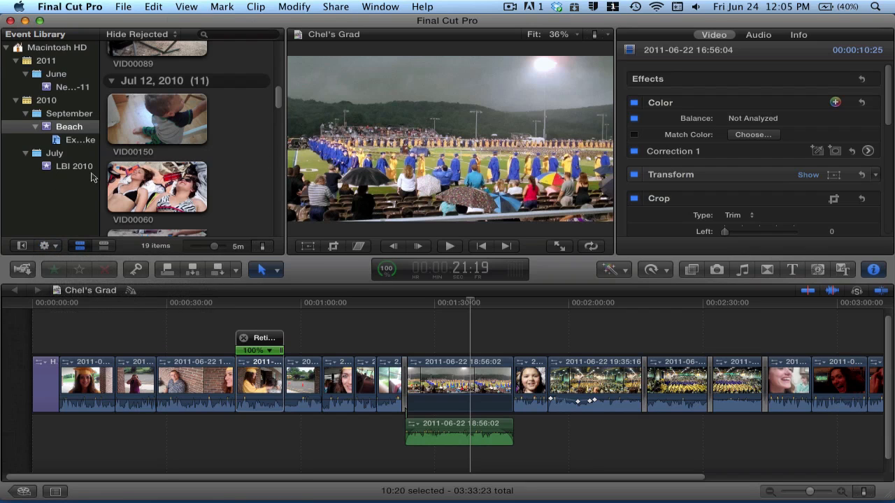
pyautogui.scroll(-3)
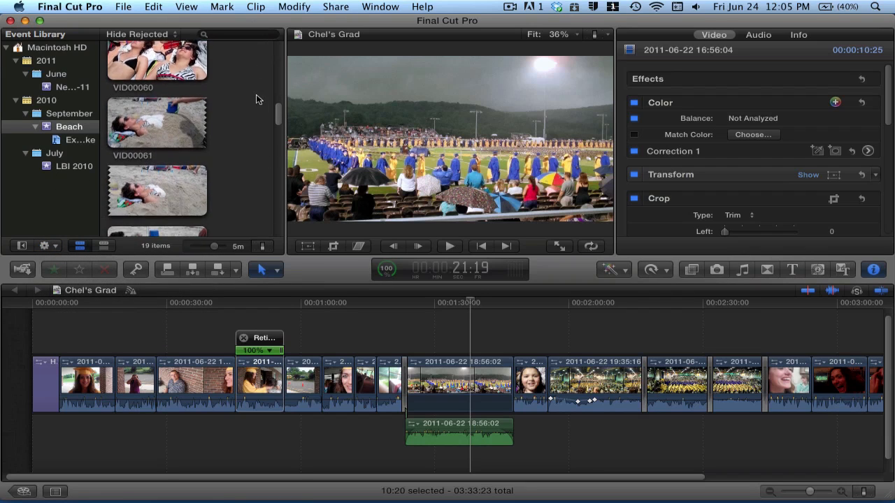
pyautogui.scroll(-3)
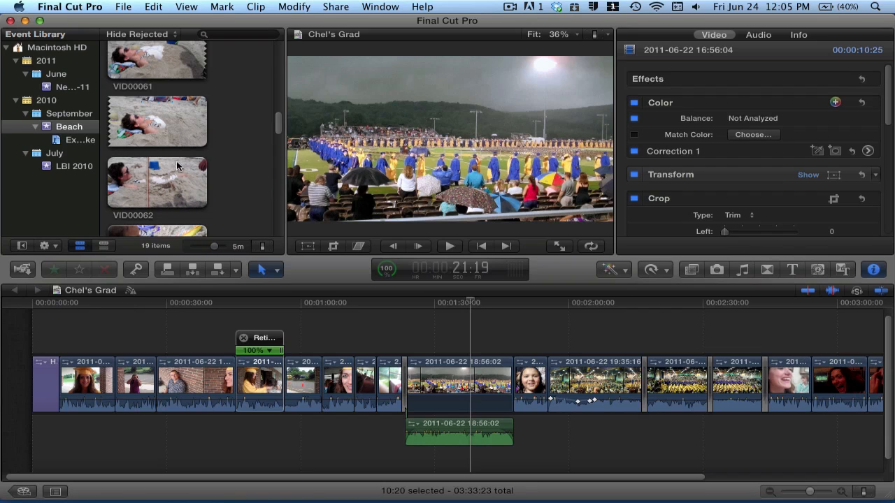
pyautogui.click(156, 181)
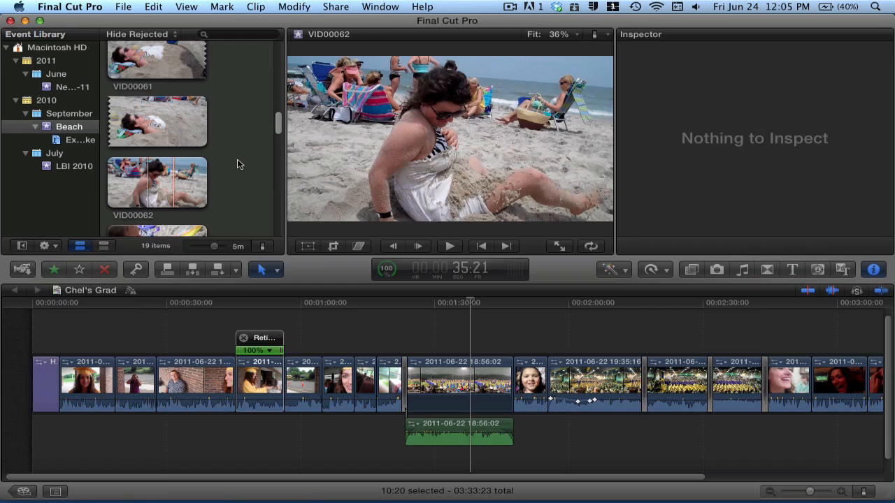
# - Select a clip in the Chel's Grad timeline so its color, transform and crop effects show
pyautogui.click(468, 385)
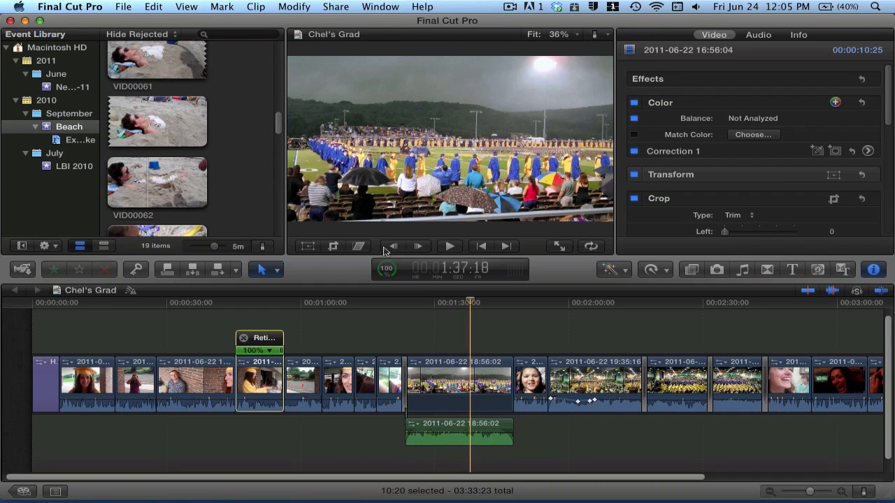
pyautogui.moveTo(569, 81)
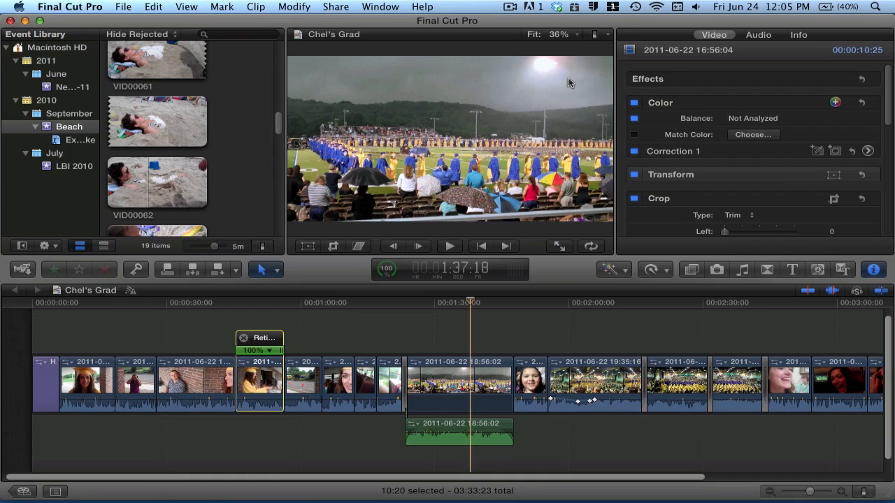
pyautogui.moveTo(417, 204)
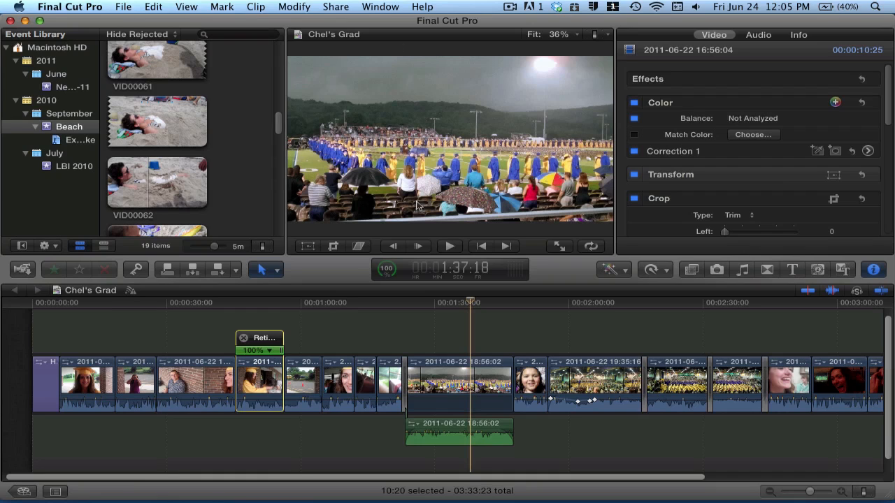
pyautogui.moveTo(534, 58)
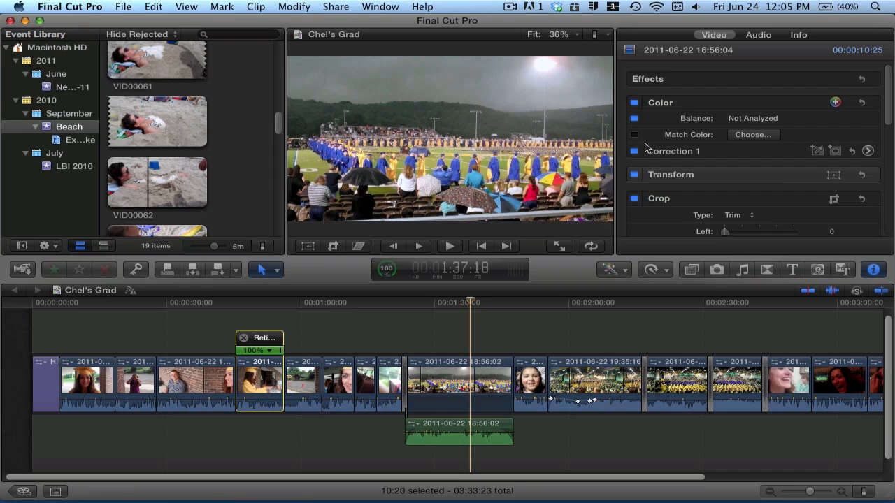
pyautogui.moveTo(875, 260)
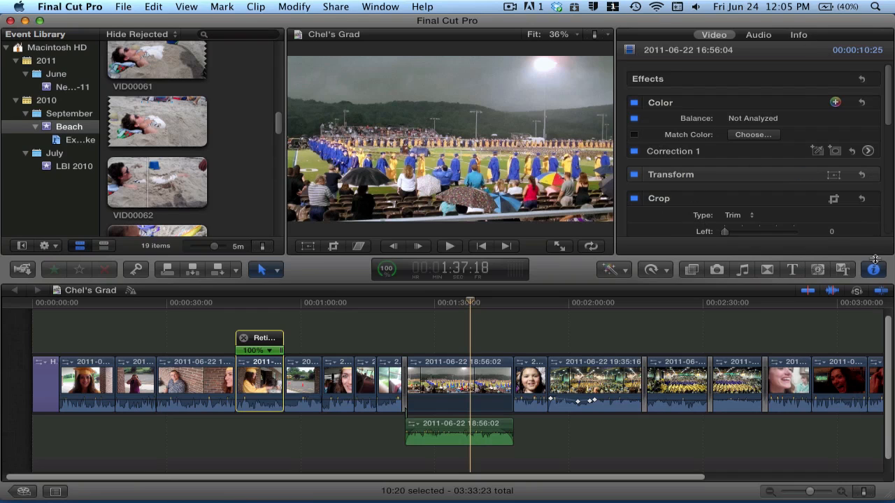
pyautogui.moveTo(874, 270)
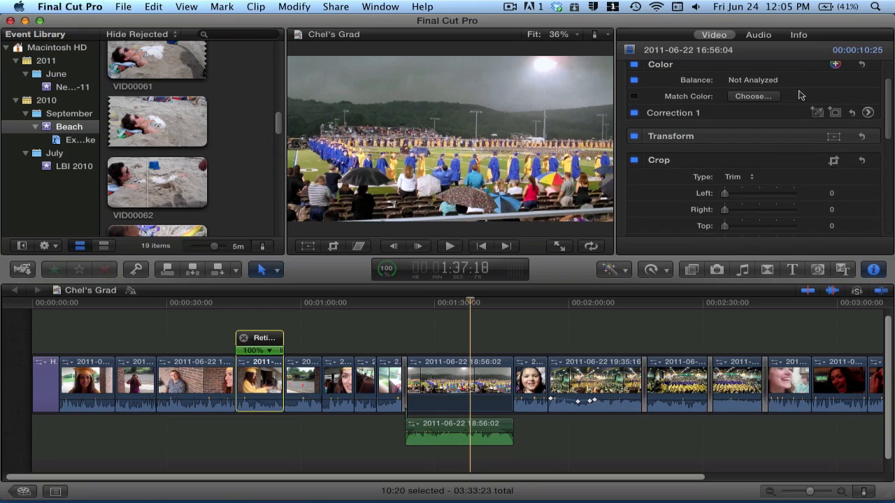
pyautogui.scroll(-3)
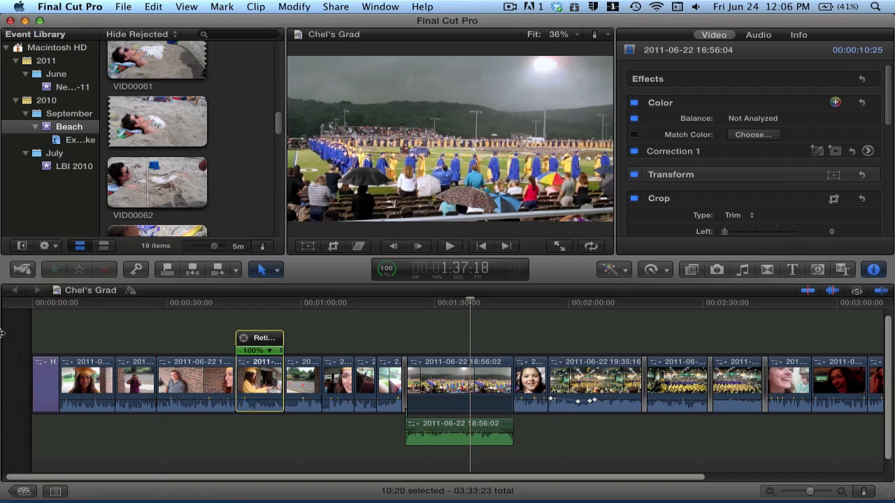
# - Select the girl-with-camera clip, the graduate-in-cap clip, then the early camera clip again
pyautogui.click(134, 385)
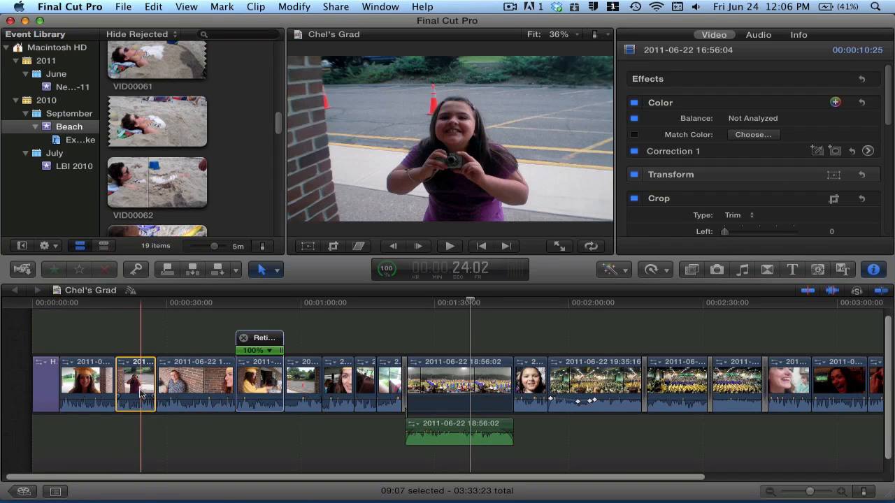
pyautogui.click(300, 383)
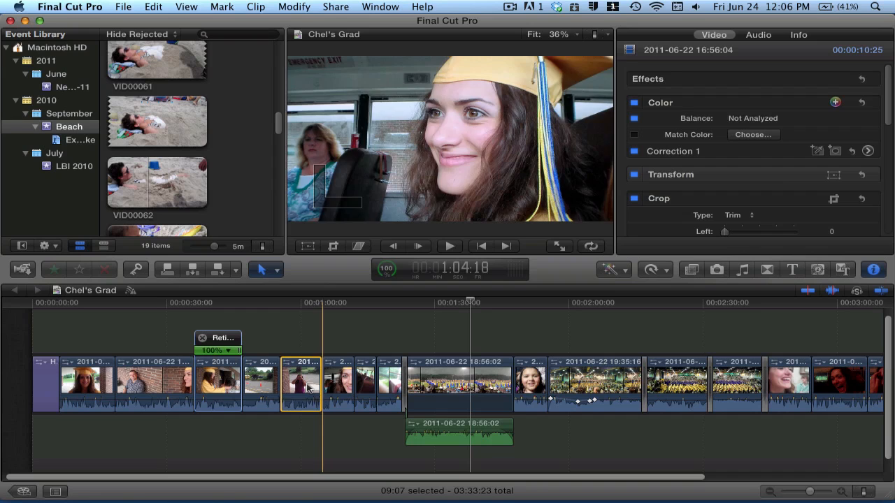
pyautogui.click(118, 385)
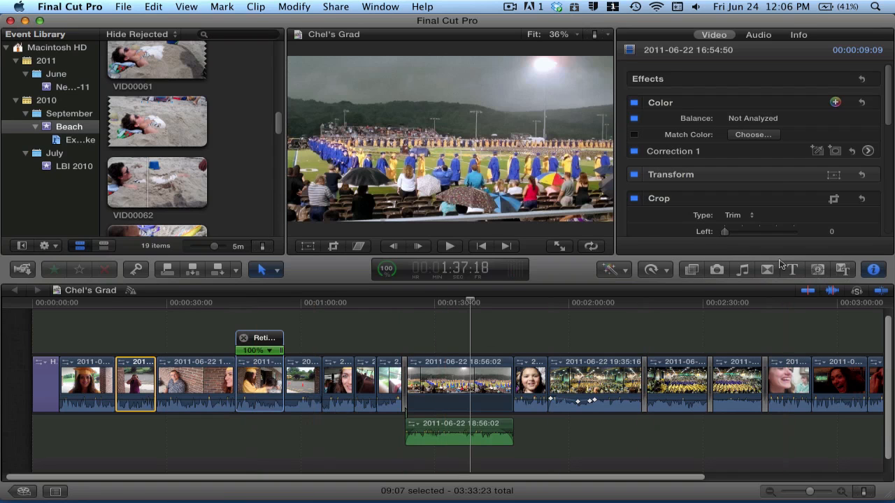
pyautogui.moveTo(506, 271)
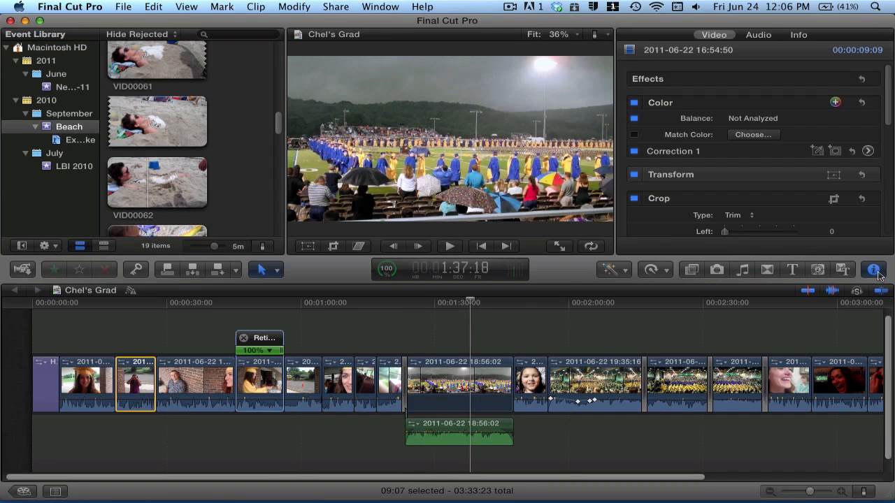
pyautogui.moveTo(31, 288)
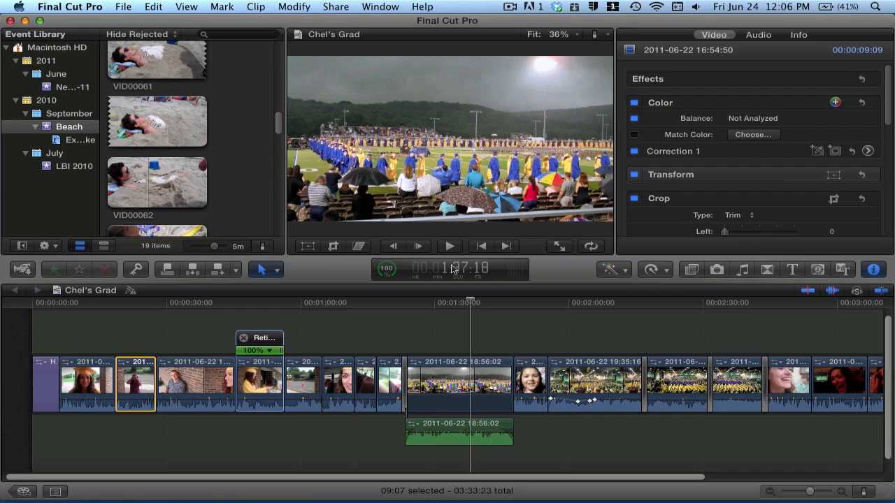
# - Show the Balance Color and Auto Enhance Audio enhancement options for the selected clip
pyautogui.click(476, 302)
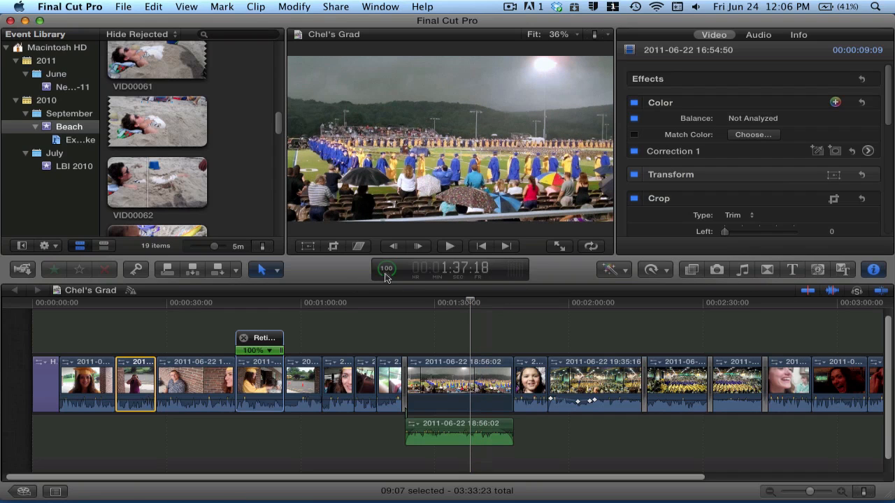
pyautogui.moveTo(377, 284)
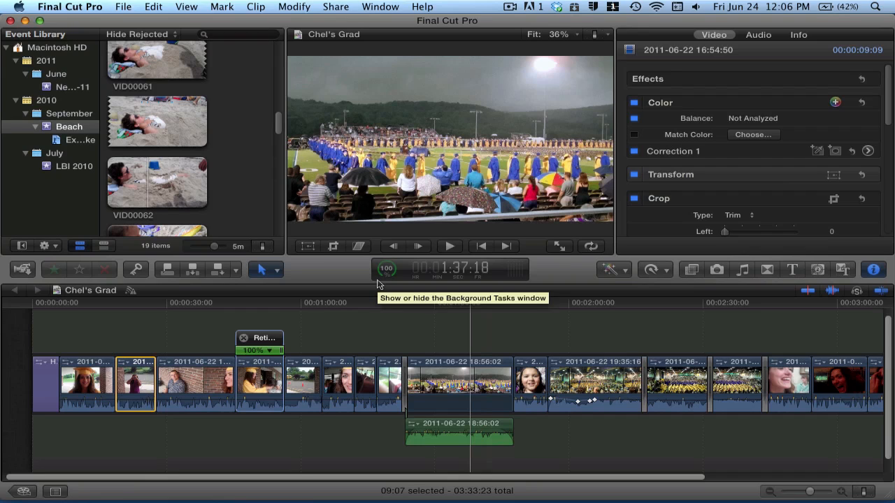
pyautogui.moveTo(403, 281)
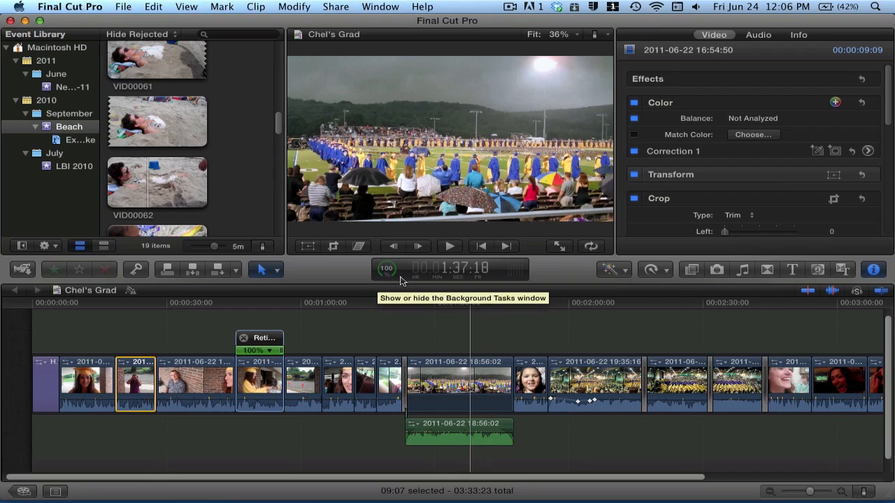
pyautogui.moveTo(613, 270)
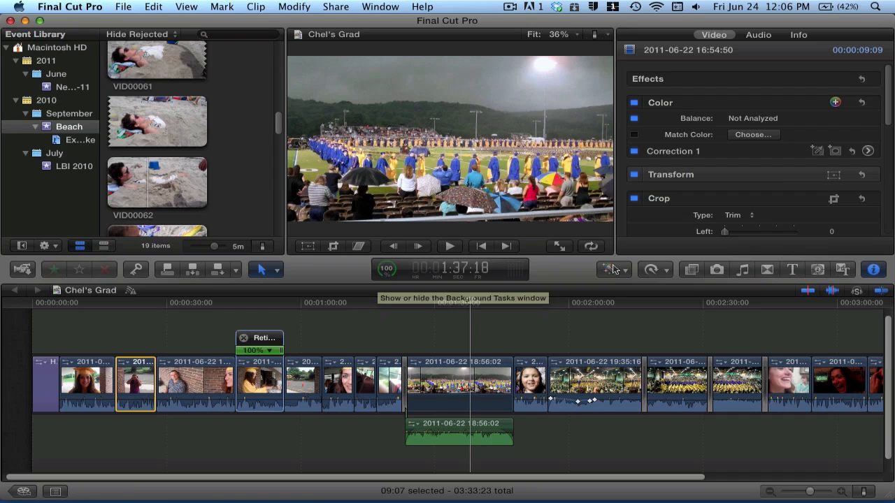
pyautogui.click(609, 269)
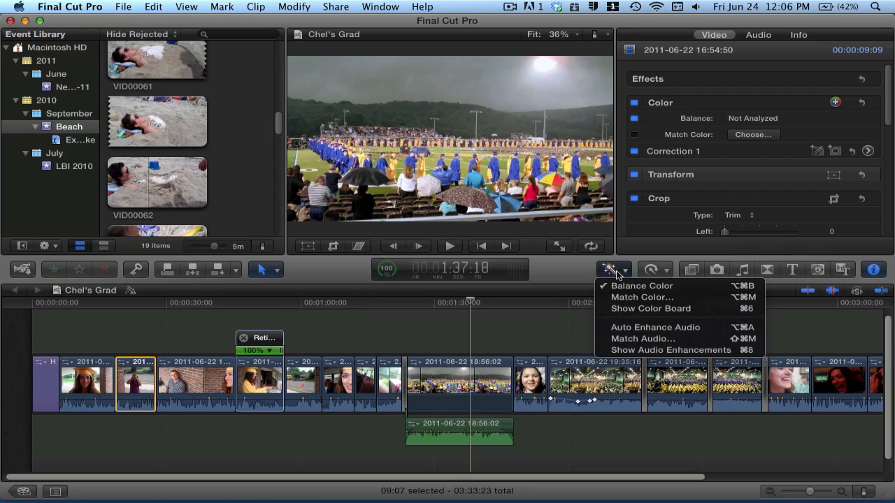
pyautogui.moveTo(640, 285)
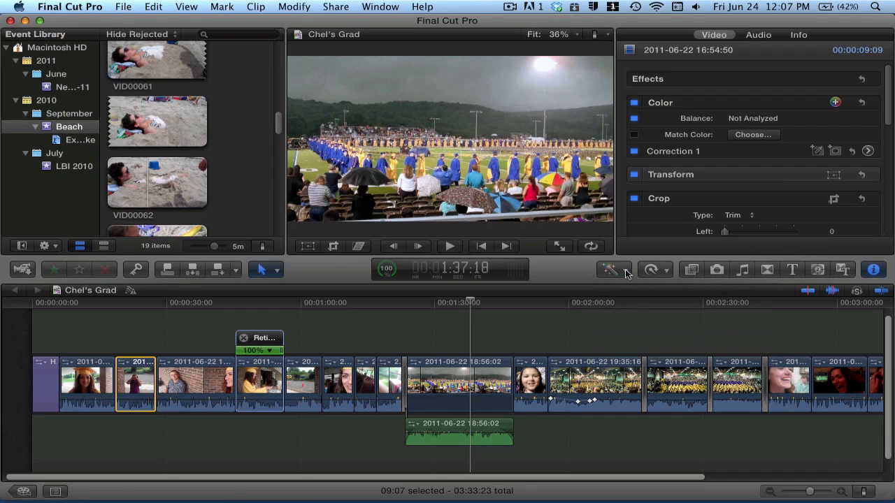
# - Show the Retime Editor with its 100% speed bar above the second clip
pyautogui.click(650, 269)
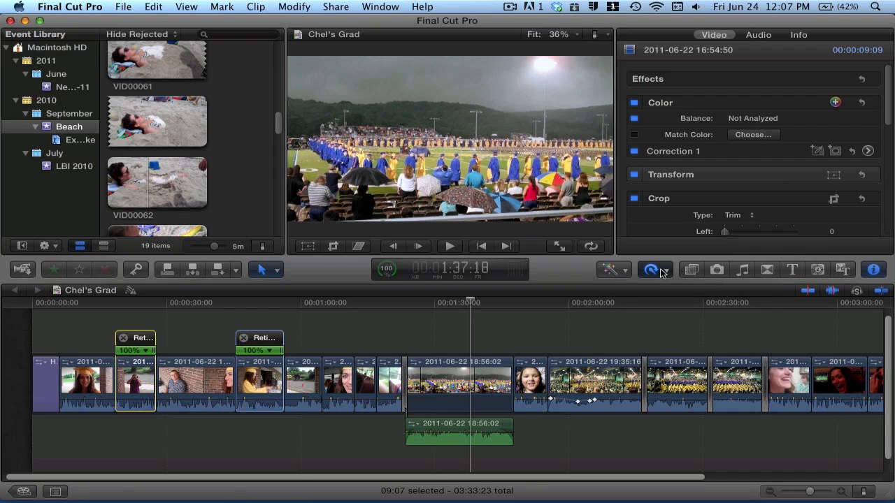
pyautogui.click(650, 269)
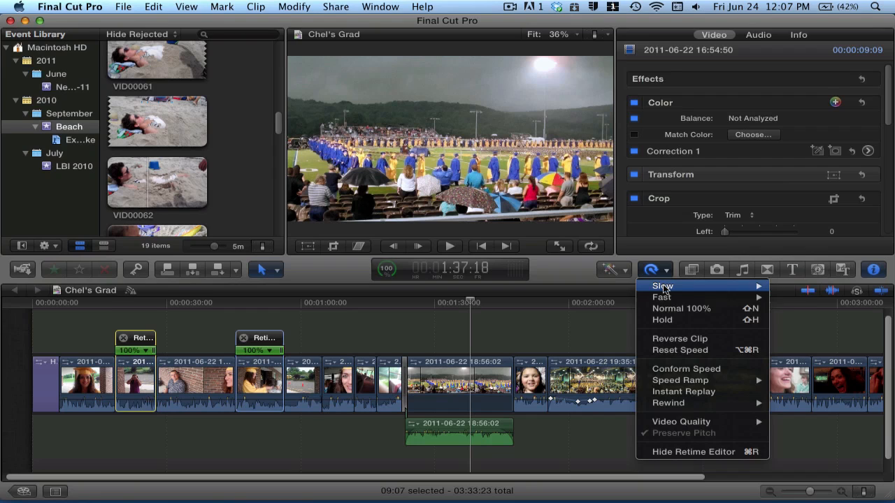
pyautogui.moveTo(663, 274)
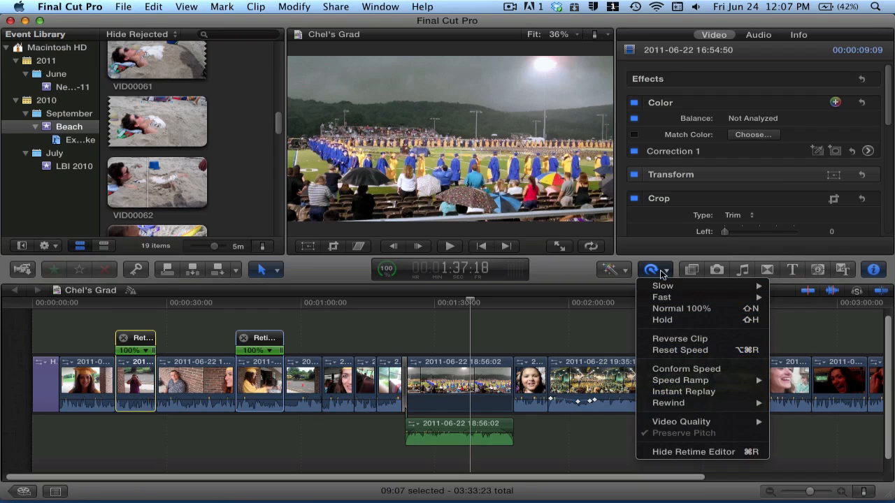
pyautogui.click(650, 270)
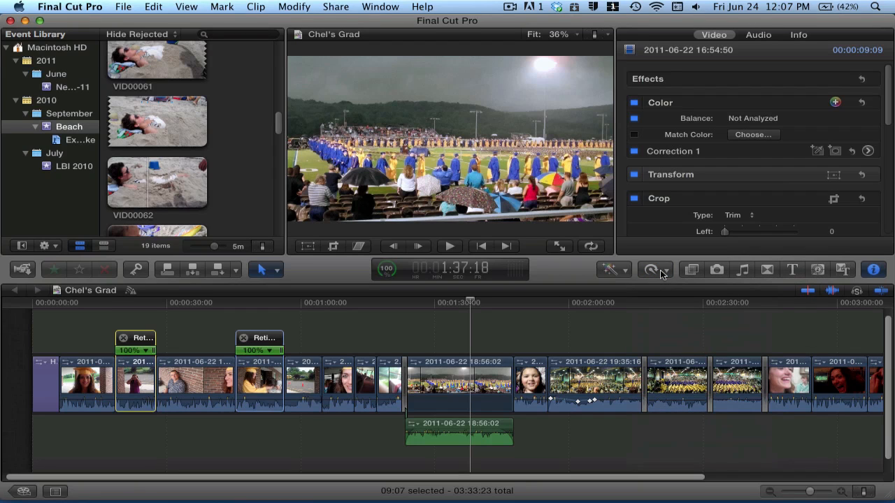
pyautogui.moveTo(699, 271)
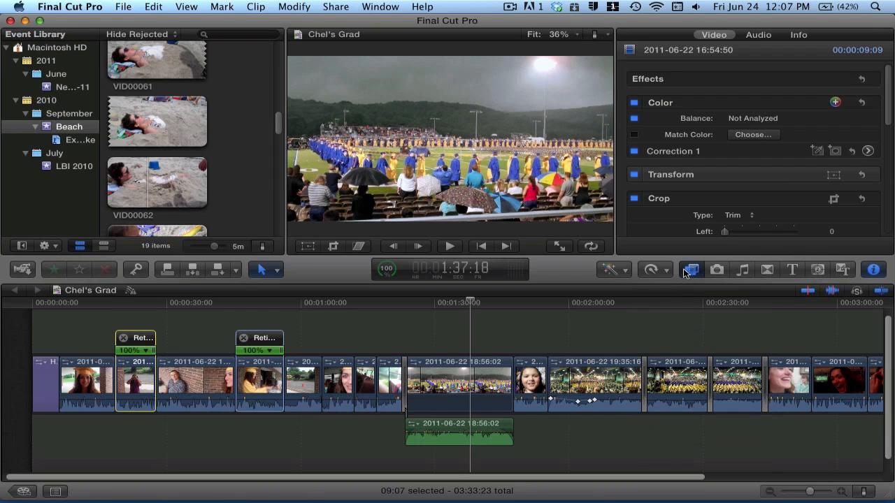
pyautogui.click(691, 268)
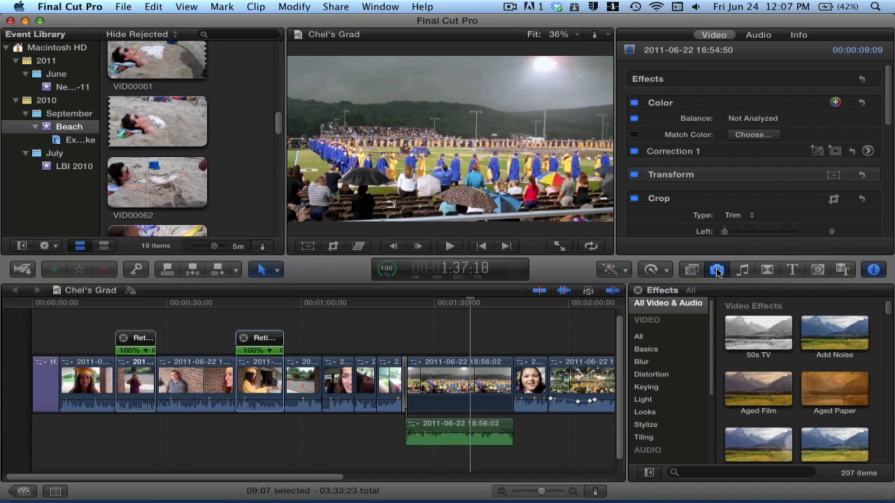
# - Browse the Music and Sound, Transitions and Titles collections in turn, ending on the 155 titles
pyautogui.click(740, 269)
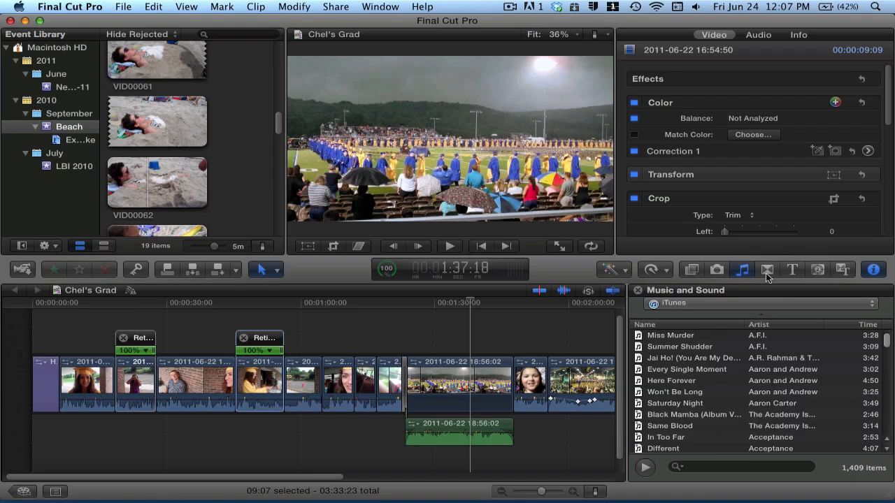
pyautogui.click(766, 270)
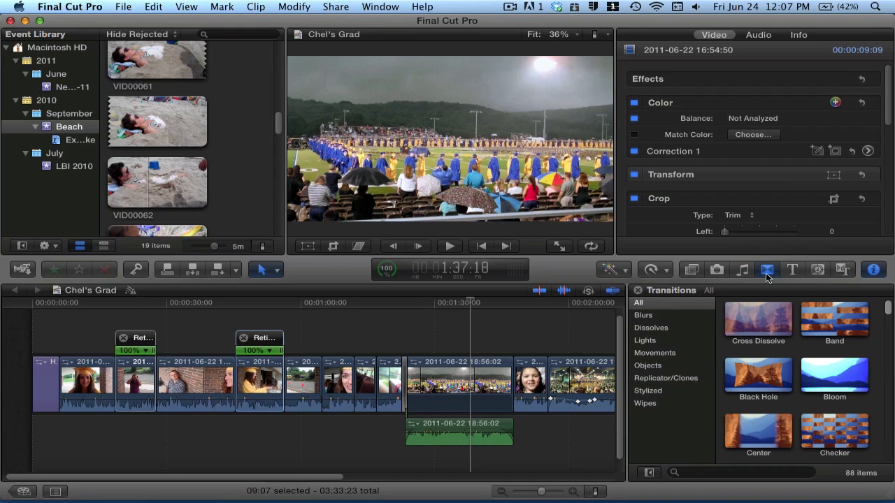
pyautogui.click(791, 270)
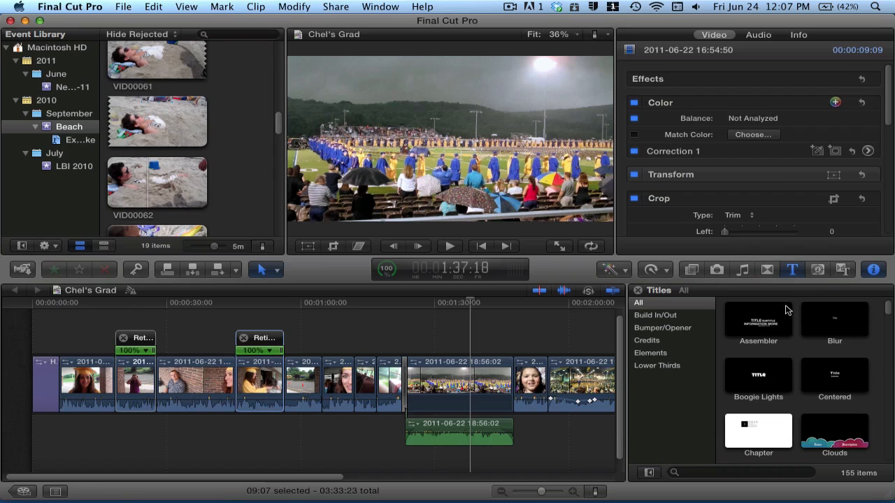
pyautogui.click(50, 385)
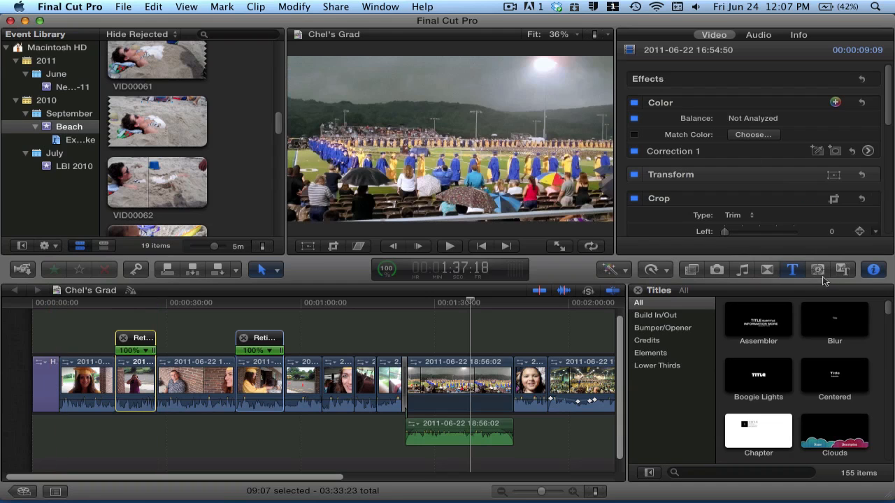
# - Show the Generators collection with its 26 generators such as Blobs, Counting and Curtain
pyautogui.click(816, 268)
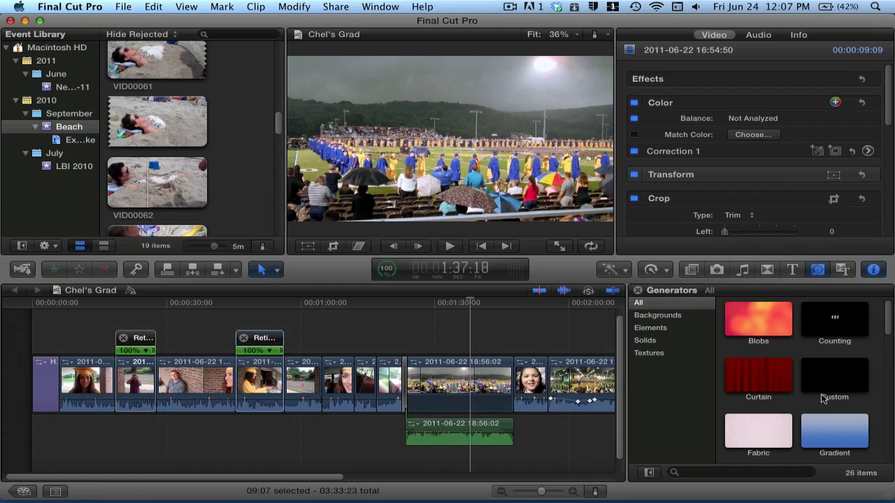
pyautogui.moveTo(831, 358)
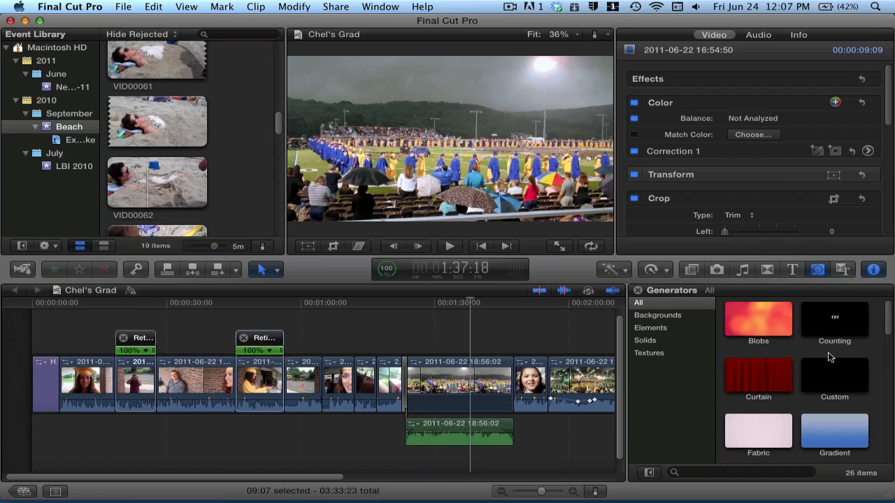
pyautogui.moveTo(749, 386)
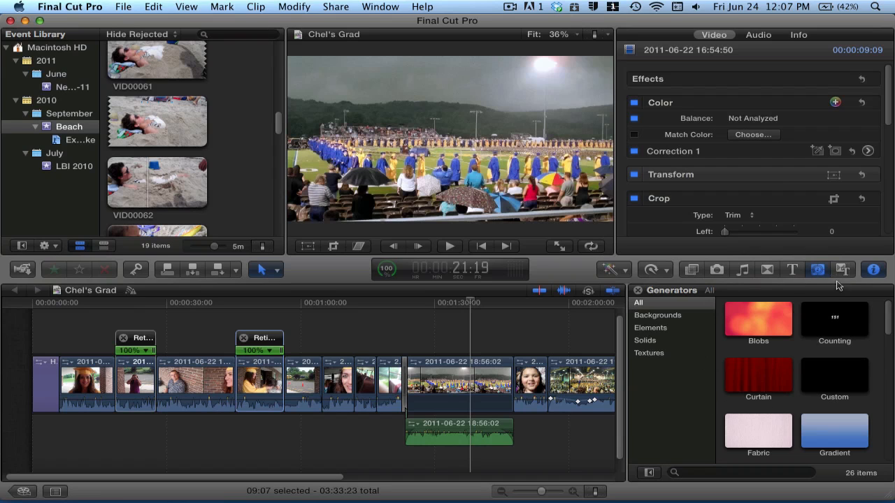
# - Browse the Themes collection, scrolling down through its themes
pyautogui.click(841, 270)
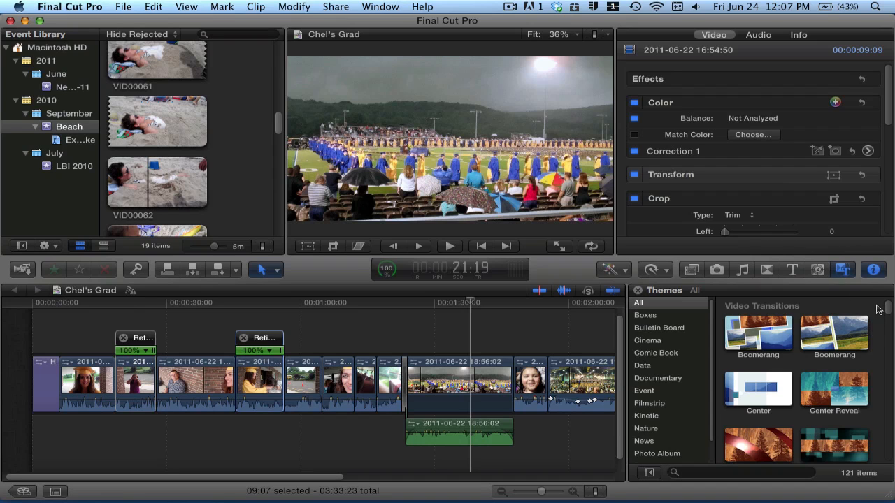
pyautogui.scroll(-3)
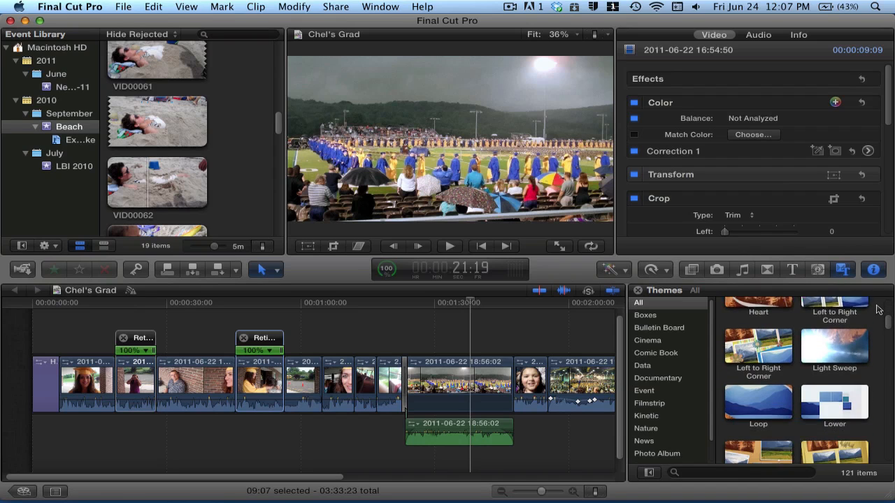
pyautogui.scroll(-3)
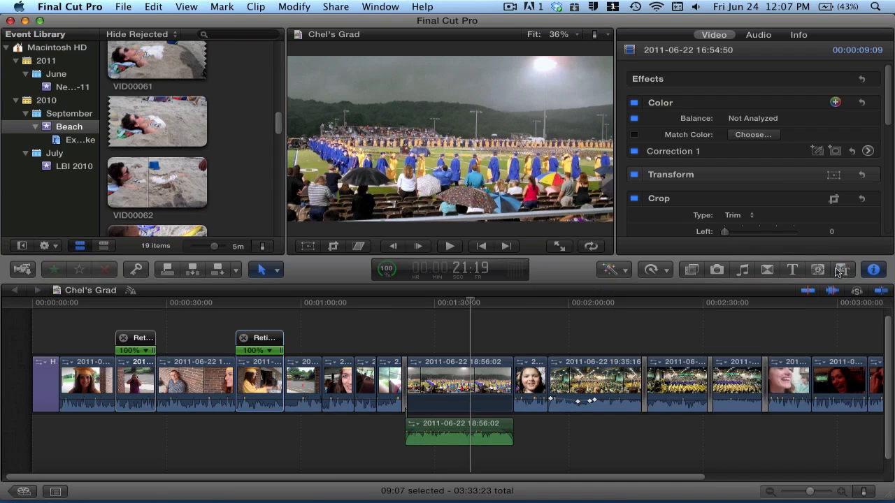
pyautogui.moveTo(552, 334)
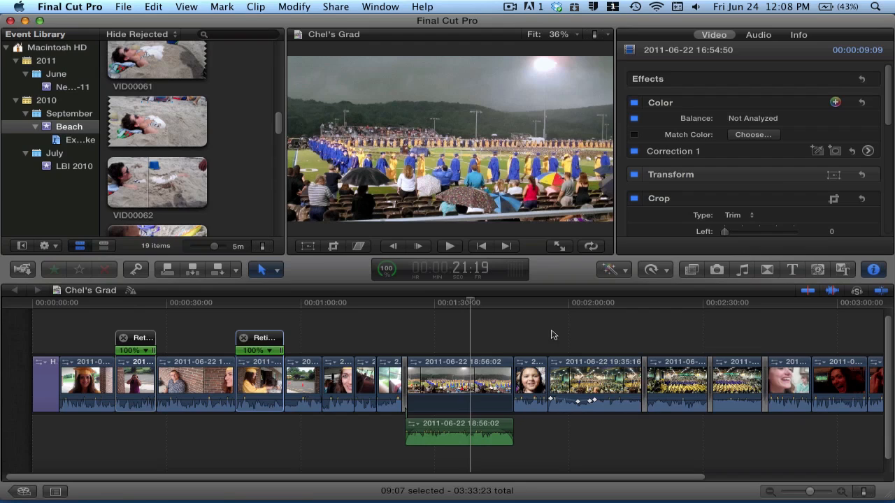
pyautogui.moveTo(545, 271)
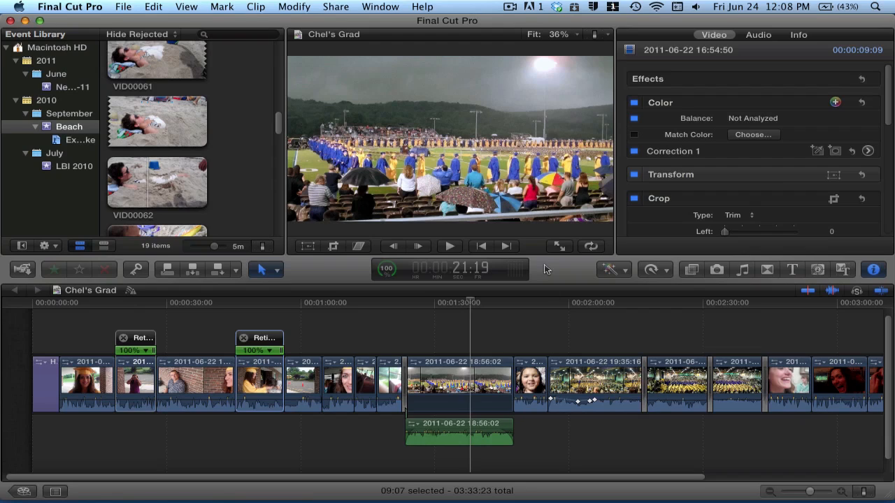